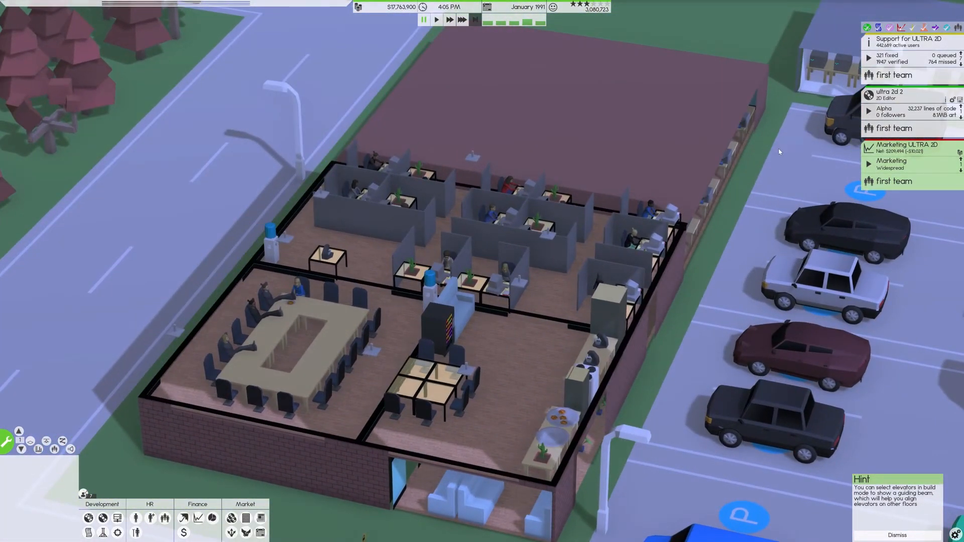
{"action": "mouse_move", "coordinate": [684, 127]}
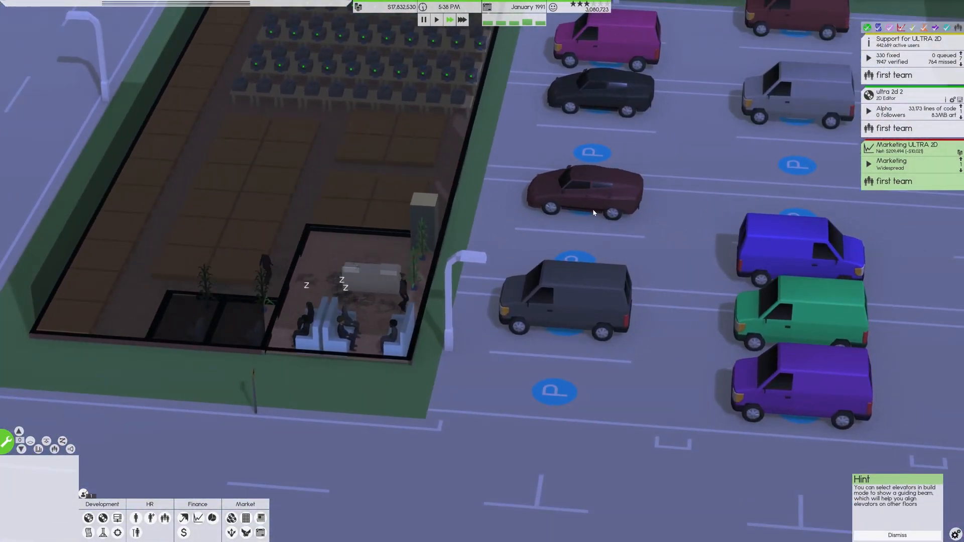
Review the print orders for Mother Alos and ULTRA 2D in Distribution channels.
{"action": "left_click", "coordinate": [230, 532]}
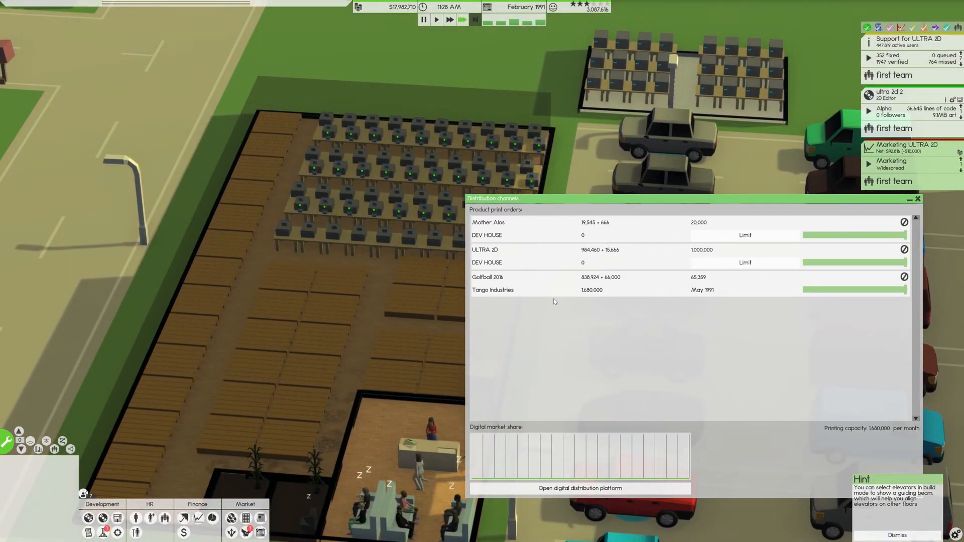
{"action": "mouse_move", "coordinate": [721, 292]}
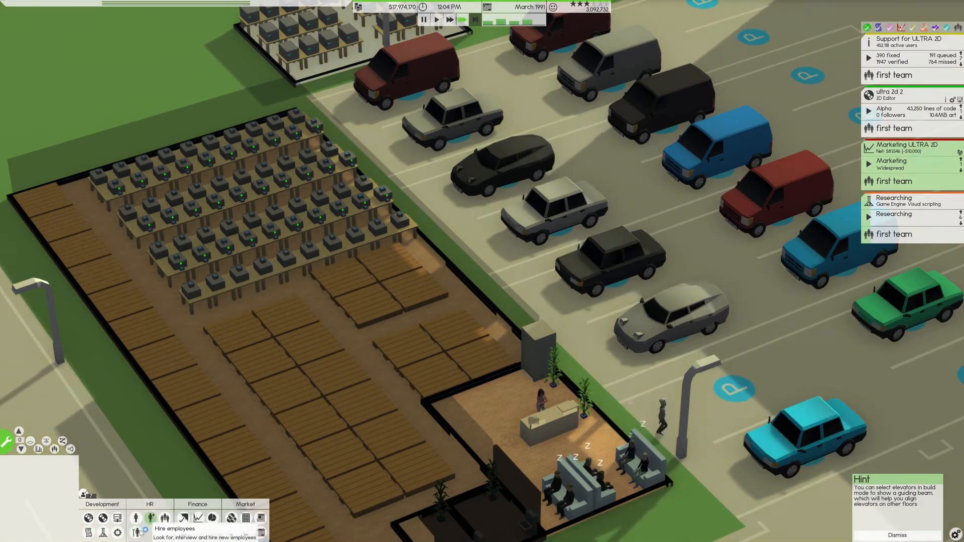
Review the staff roster of receptionists, cooks, couriers, IT and maintenance, then dismiss it.
{"action": "left_click", "coordinate": [149, 516]}
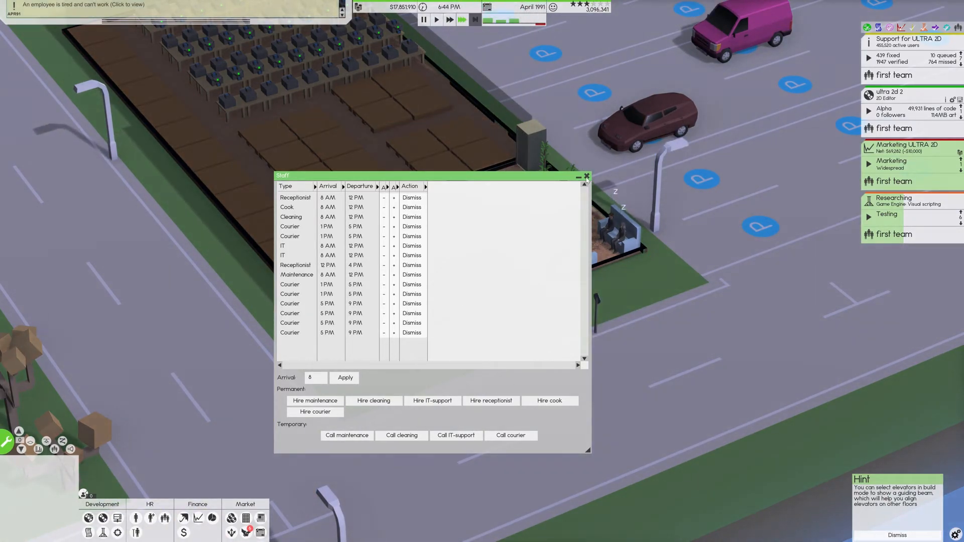
{"action": "left_click", "coordinate": [586, 177]}
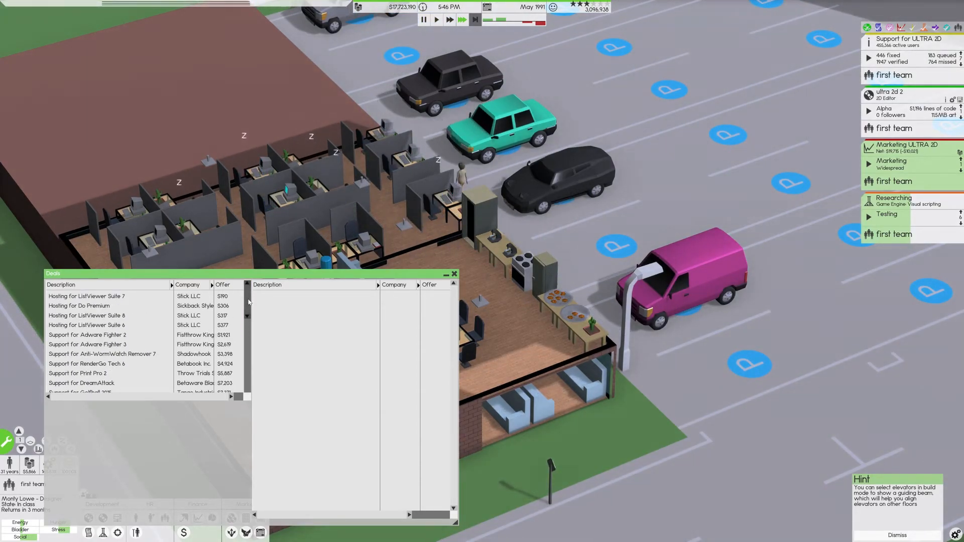
{"action": "left_click", "coordinate": [223, 285]}
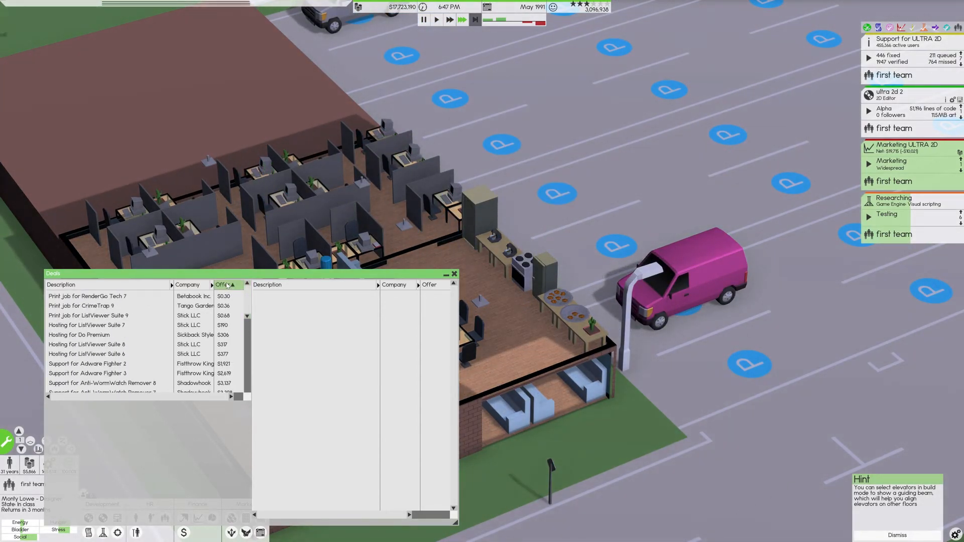
{"action": "left_click", "coordinate": [90, 315]}
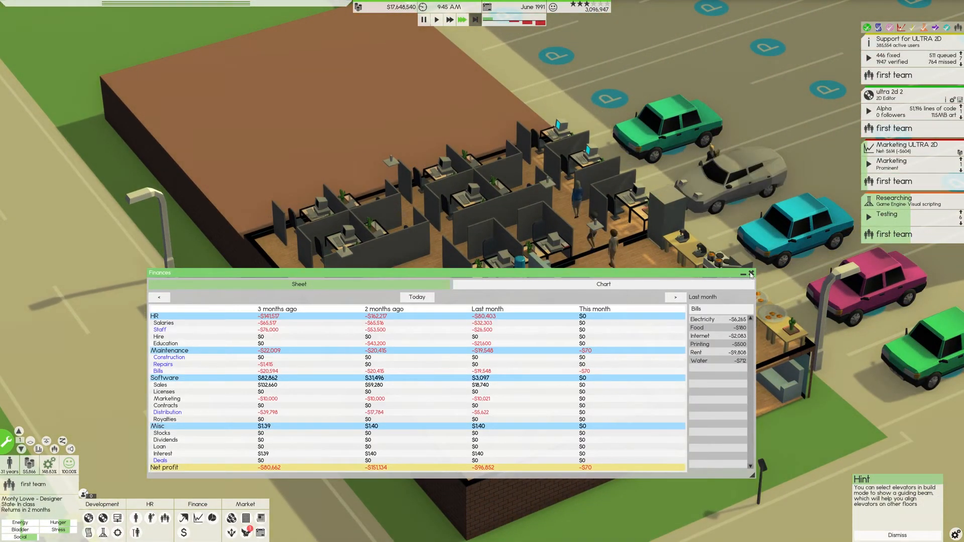
{"action": "left_click", "coordinate": [752, 273]}
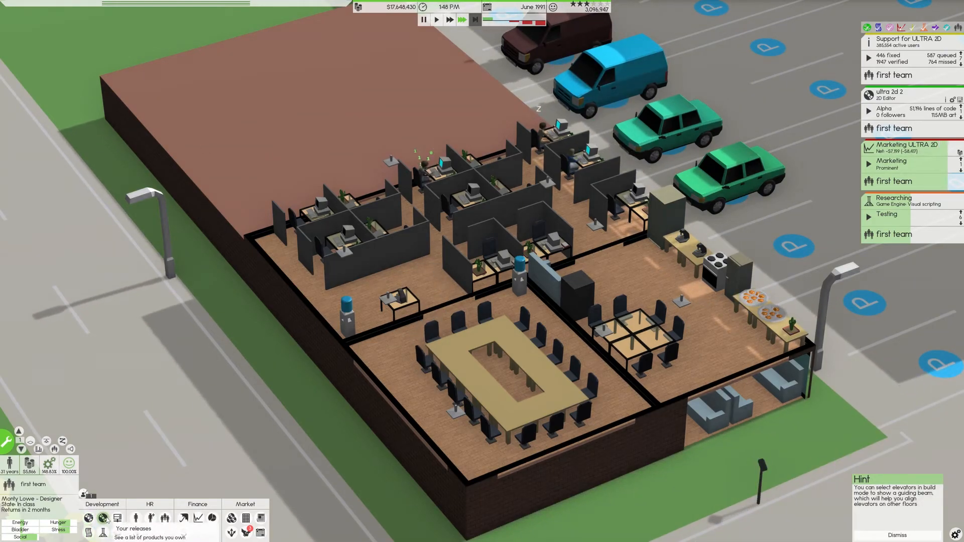
Review the Mother Alos and ULTRA 2D releases list, then dismiss it.
{"action": "left_click", "coordinate": [105, 516]}
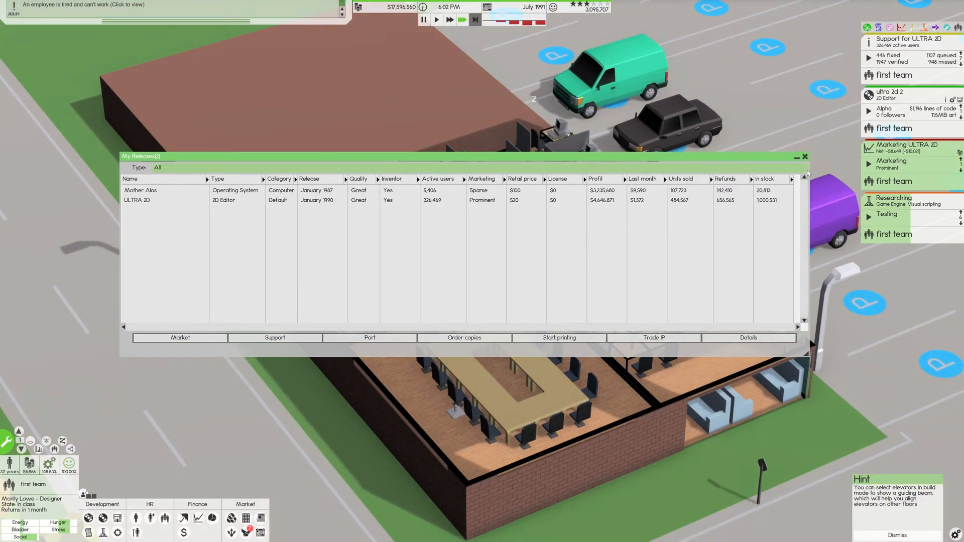
{"action": "left_click", "coordinate": [804, 157]}
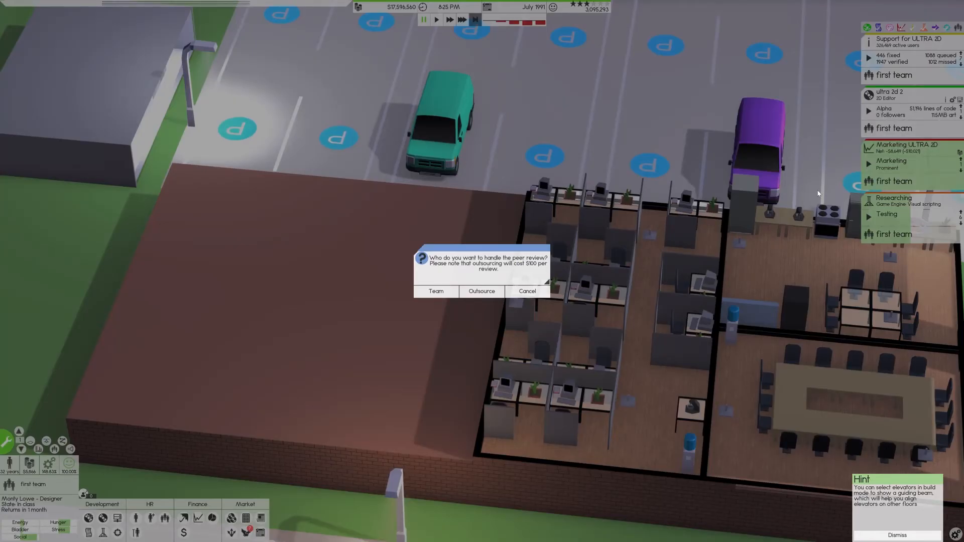
Choose who carries out the peer review so the prompt closes.
{"action": "left_click", "coordinate": [481, 291]}
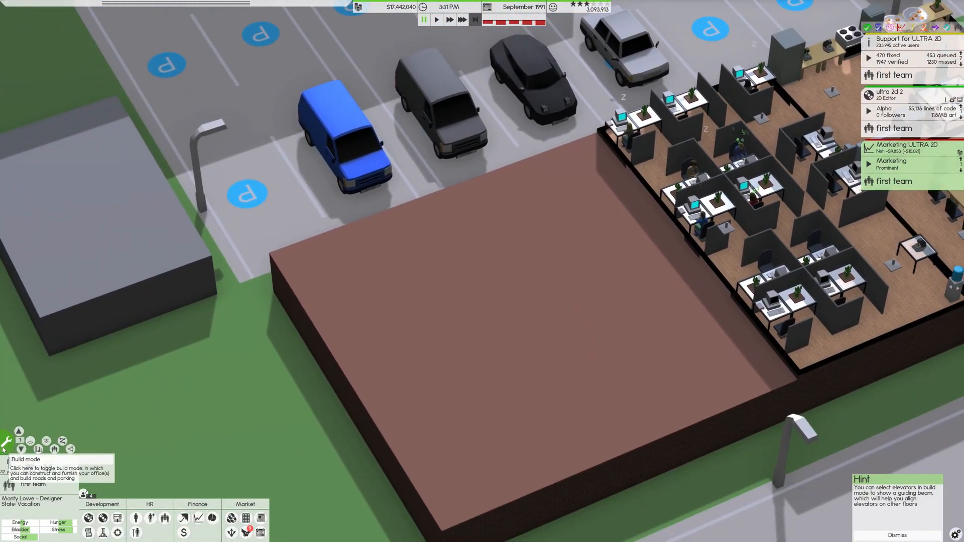
Dismantle the wall segment between the cubicle office and the empty room, confirming with Yes.
{"action": "left_click", "coordinate": [6, 440]}
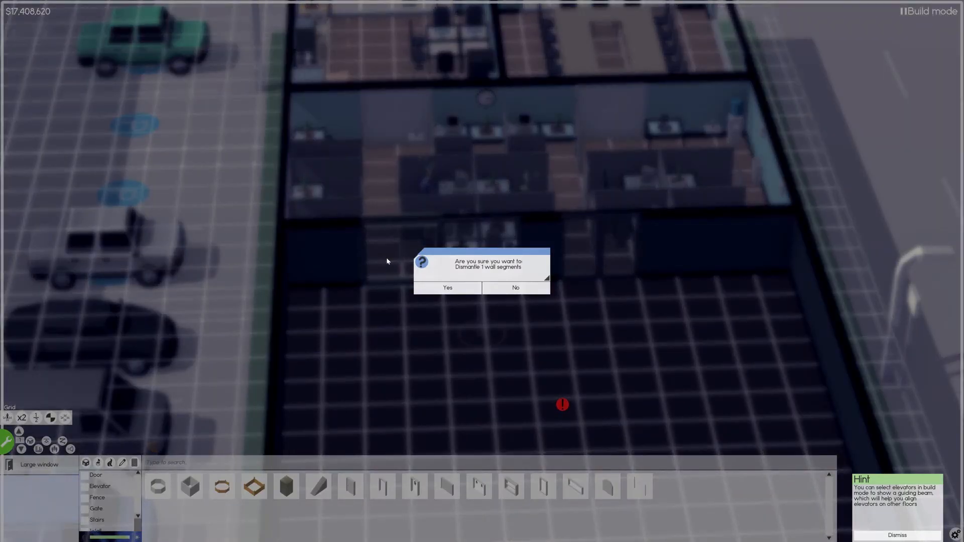
{"action": "left_click", "coordinate": [448, 287]}
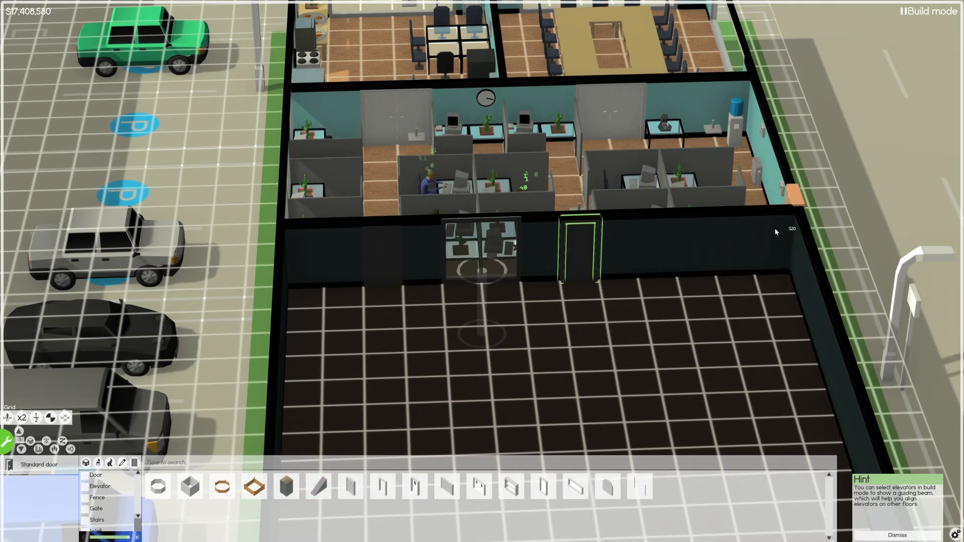
{"action": "mouse_move", "coordinate": [783, 244]}
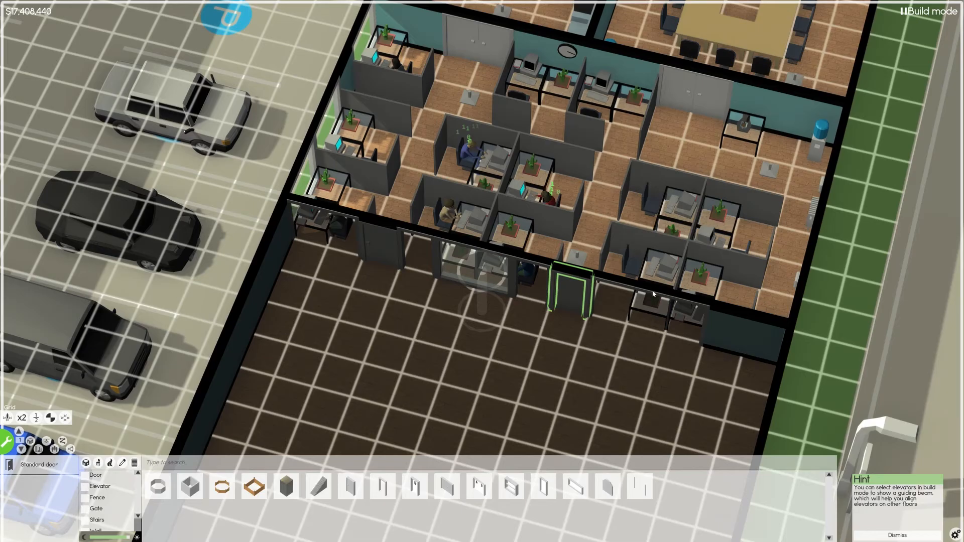
{"action": "mouse_move", "coordinate": [653, 290]}
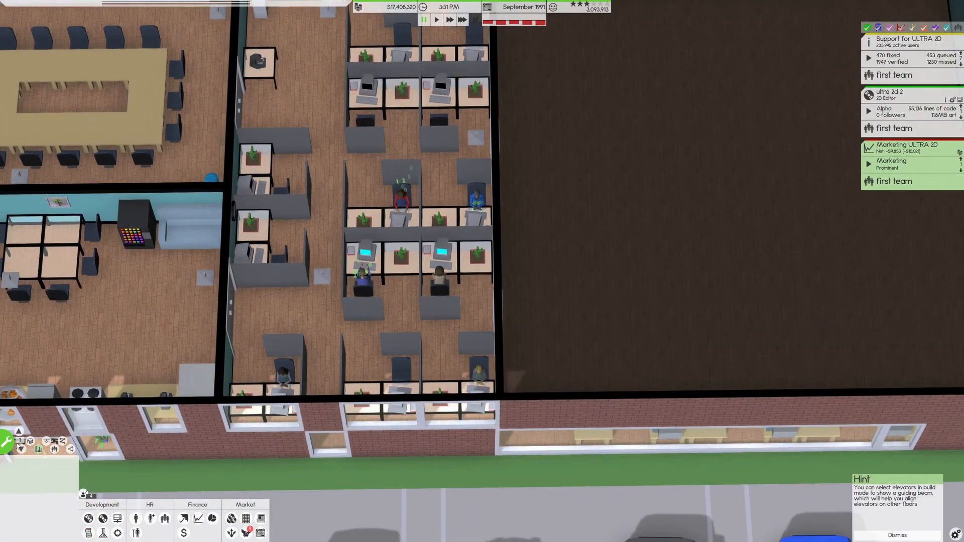
{"action": "left_click", "coordinate": [33, 441]}
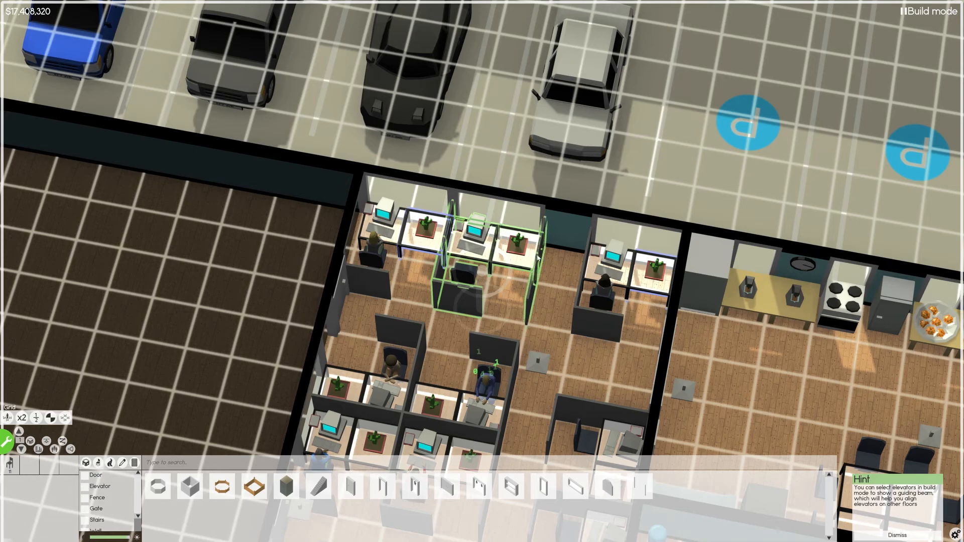
Select a cubicle desk in the smaller office to show its radial options menu.
{"action": "left_click", "coordinate": [540, 255]}
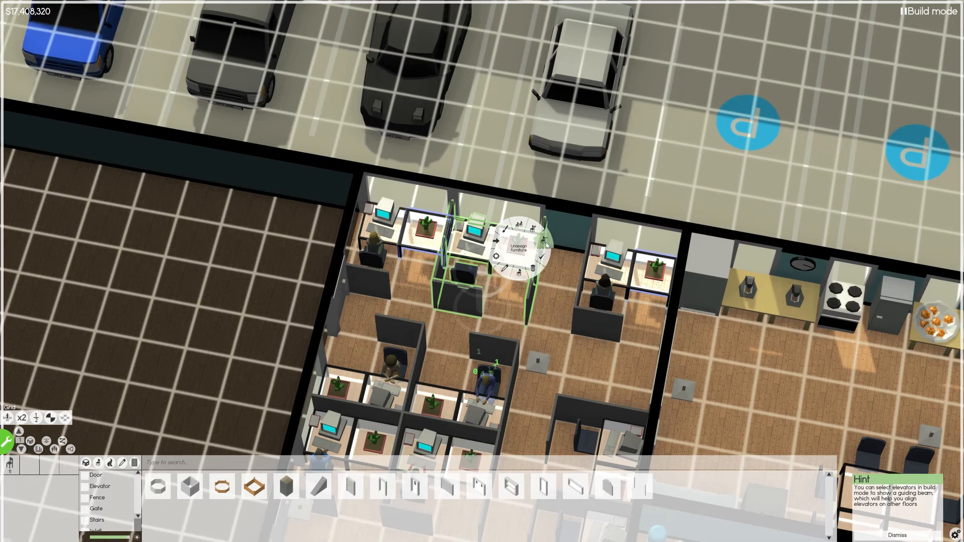
{"action": "mouse_move", "coordinate": [518, 237]}
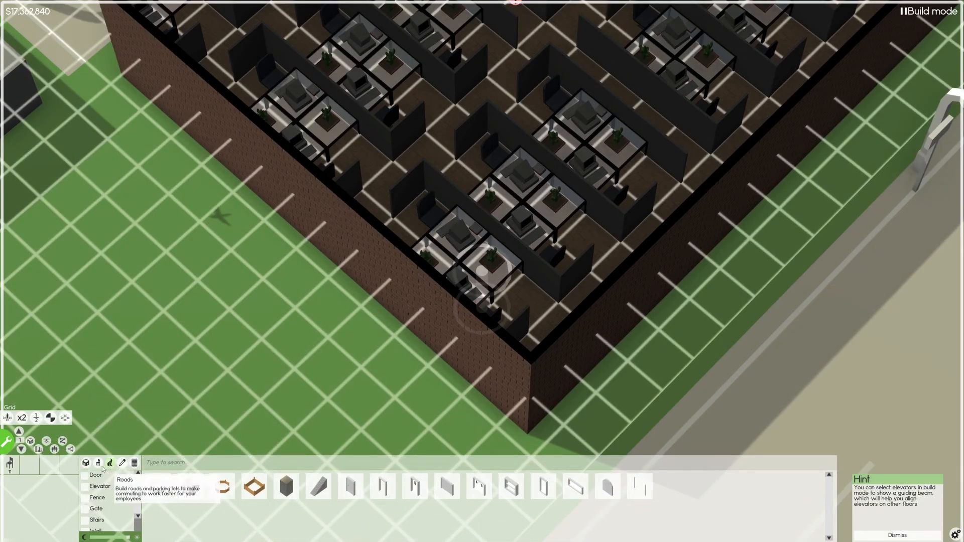
Show the furniture catalog with its room and function categories.
{"action": "left_click", "coordinate": [99, 462]}
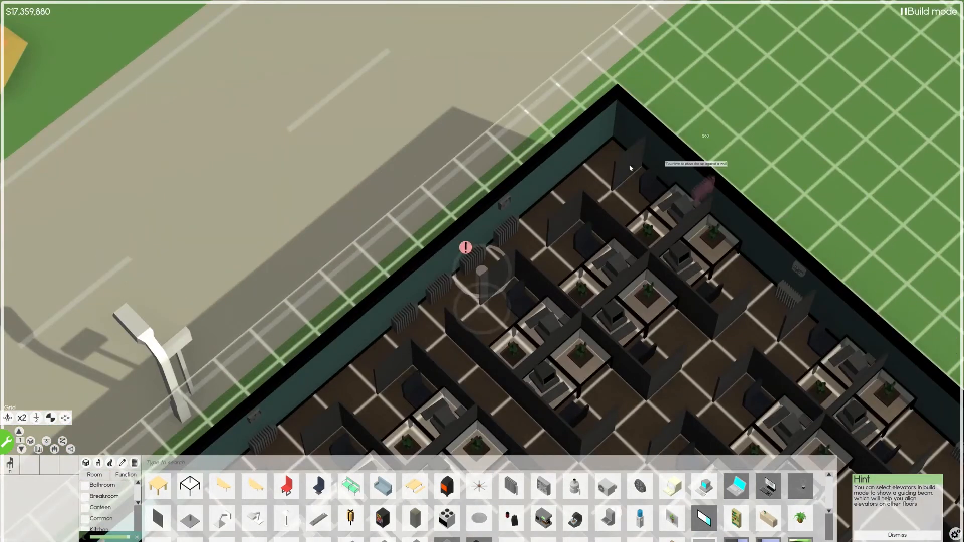
Sell the warning-marked radiator on the large office's outer wall, confirming with Yes.
{"action": "left_click", "coordinate": [473, 260]}
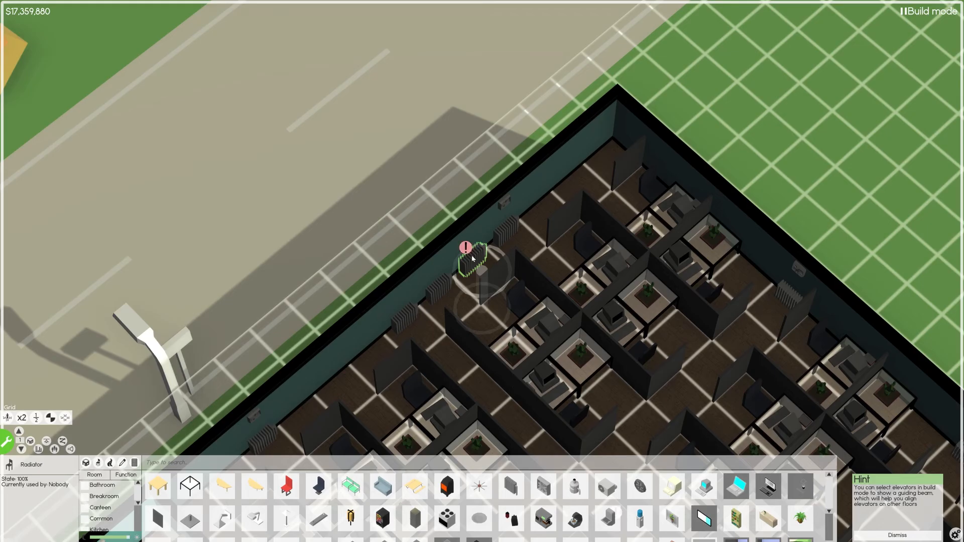
{"action": "left_click", "coordinate": [475, 261]}
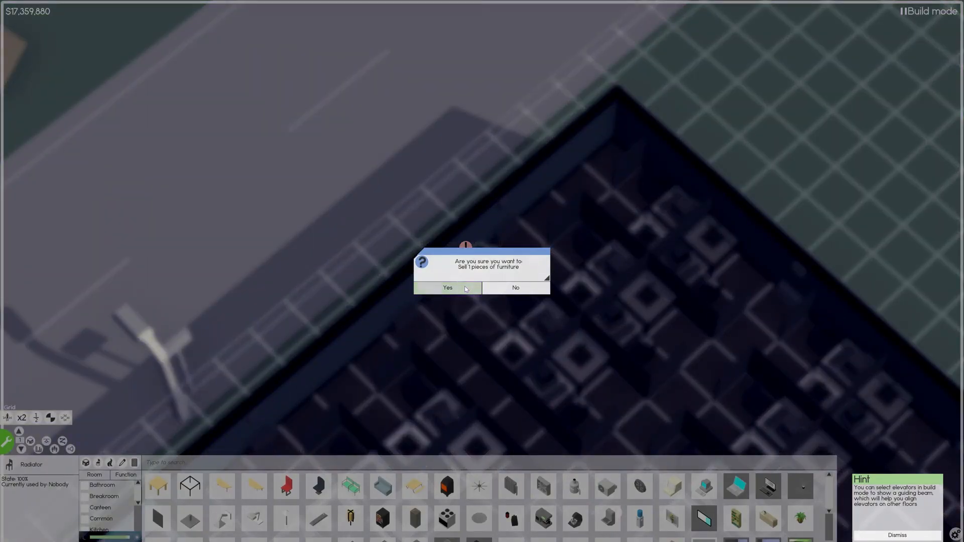
{"action": "left_click", "coordinate": [448, 287]}
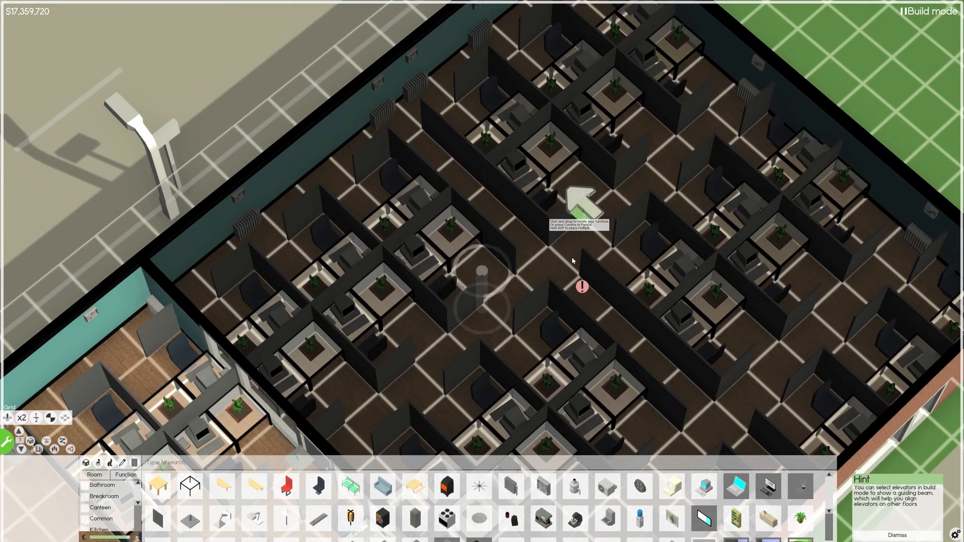
{"action": "mouse_move", "coordinate": [723, 421]}
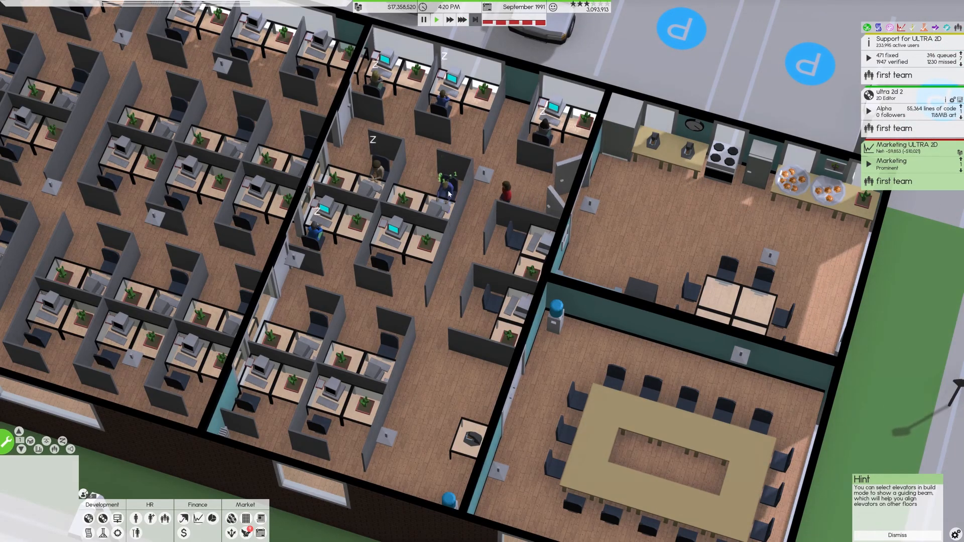
{"action": "left_click", "coordinate": [446, 191]}
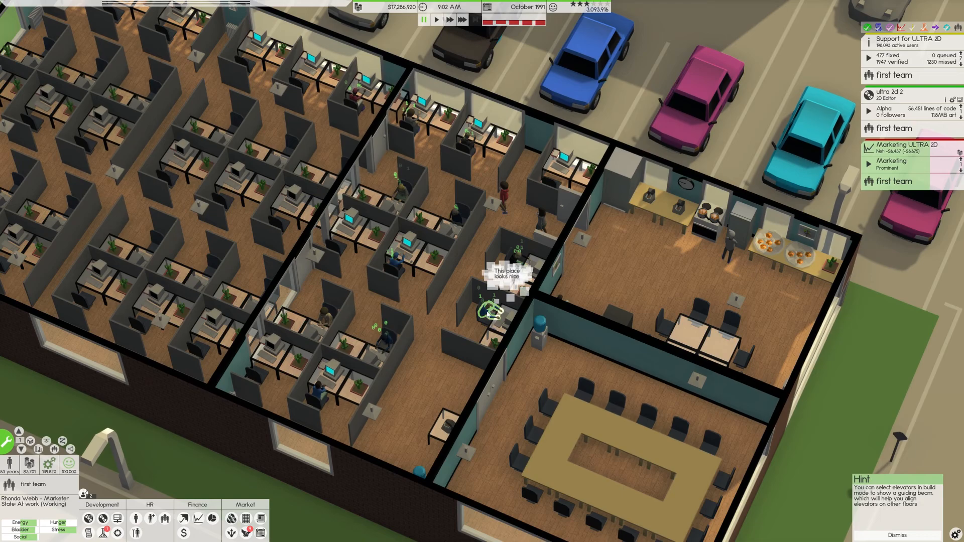
{"action": "left_click", "coordinate": [384, 345]}
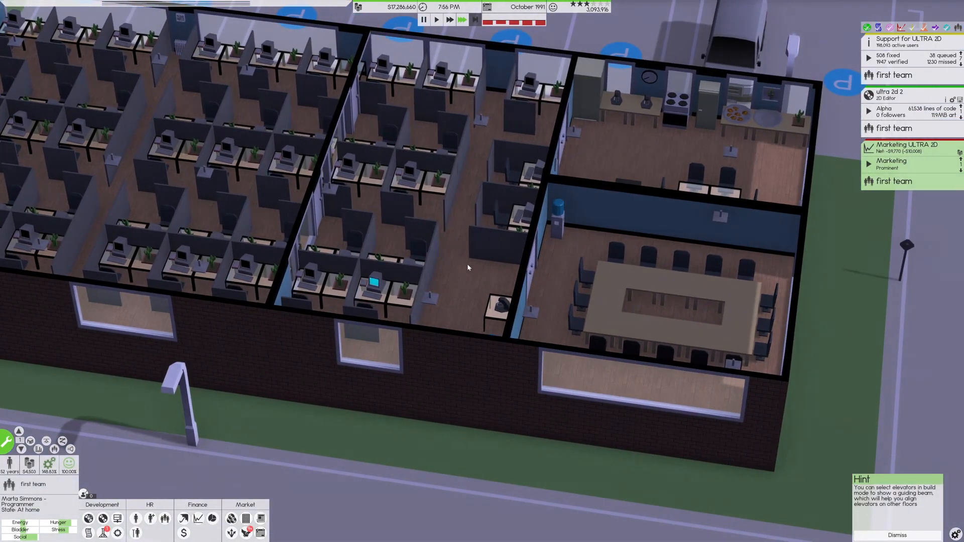
Assign the selected new room to the first team via its Teams dialog.
{"action": "left_click", "coordinate": [450, 270]}
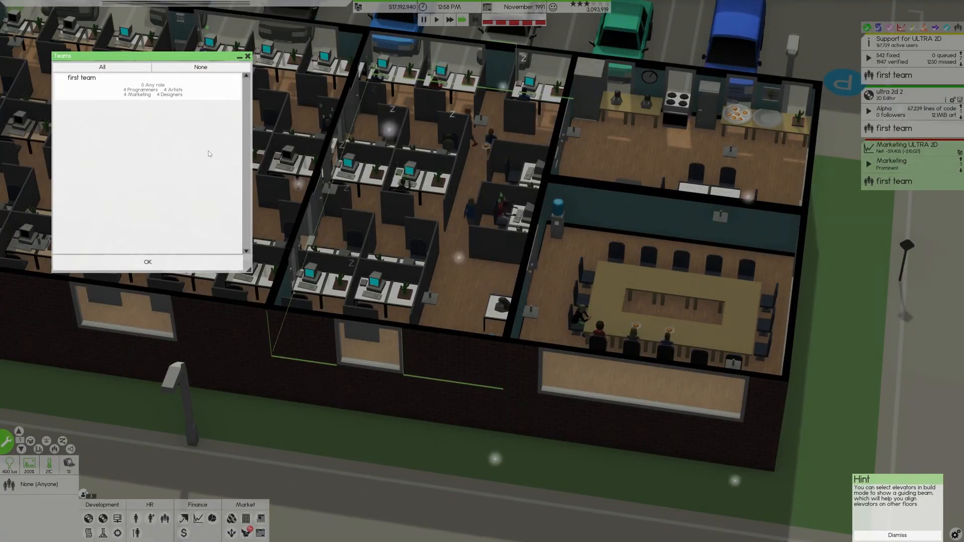
{"action": "left_click", "coordinate": [64, 90]}
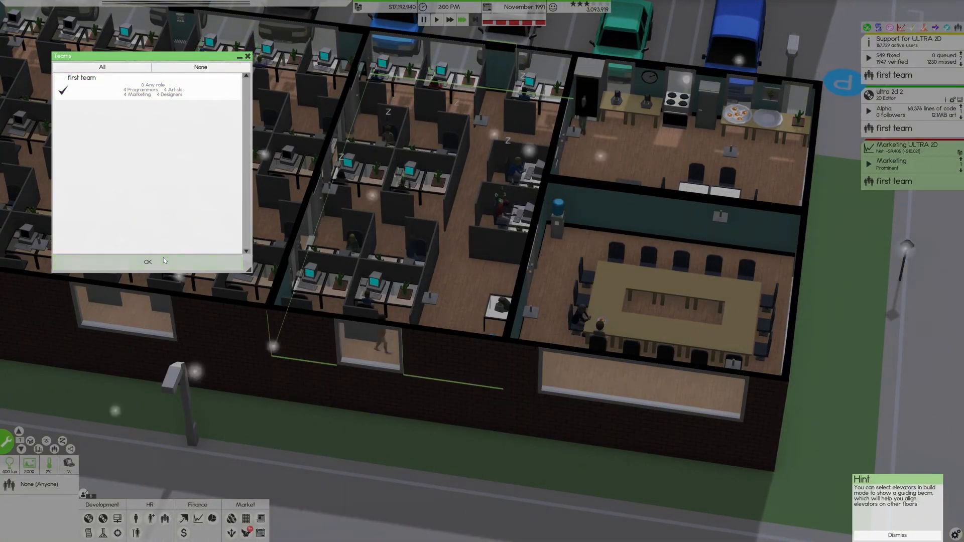
{"action": "left_click", "coordinate": [147, 261]}
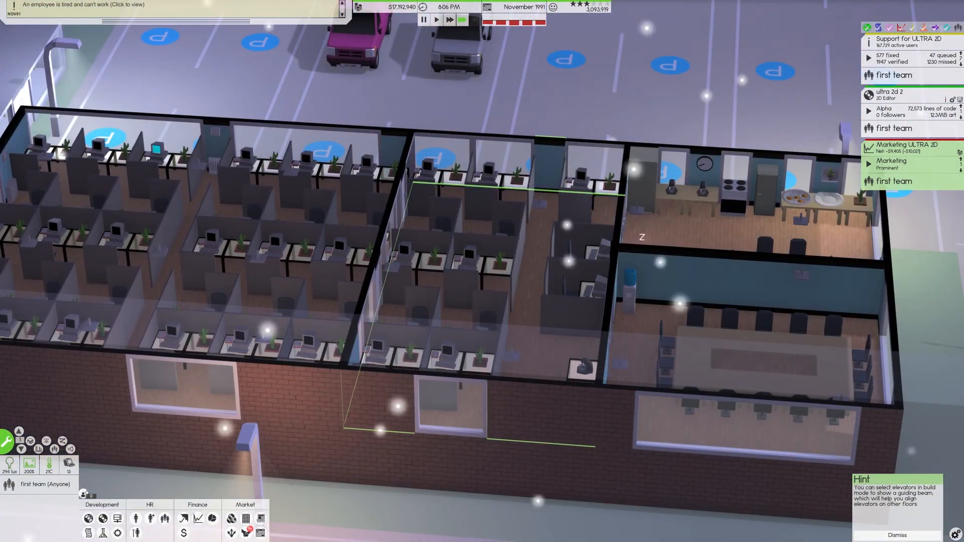
Review the released products list and dismiss it, prompting the peer review choice.
{"action": "left_click", "coordinate": [100, 518]}
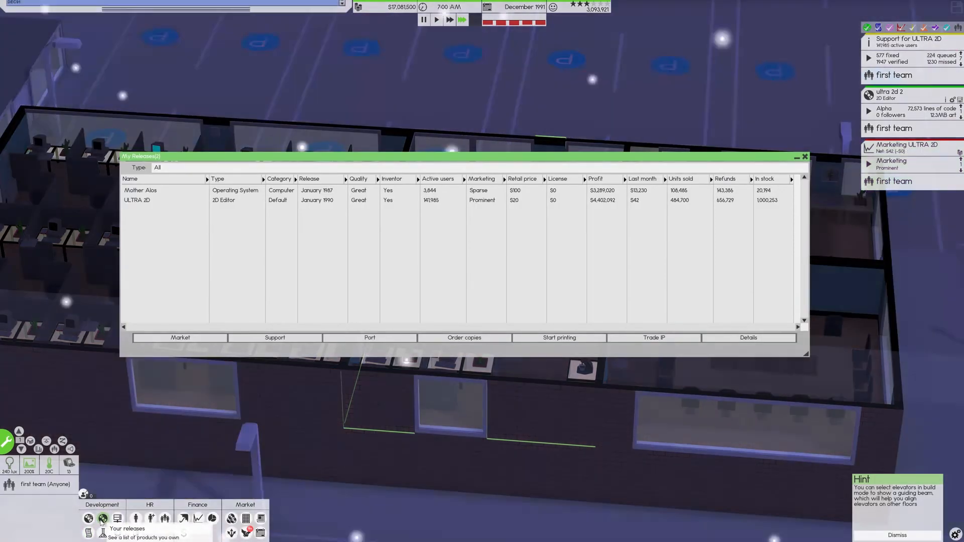
{"action": "left_click", "coordinate": [804, 157]}
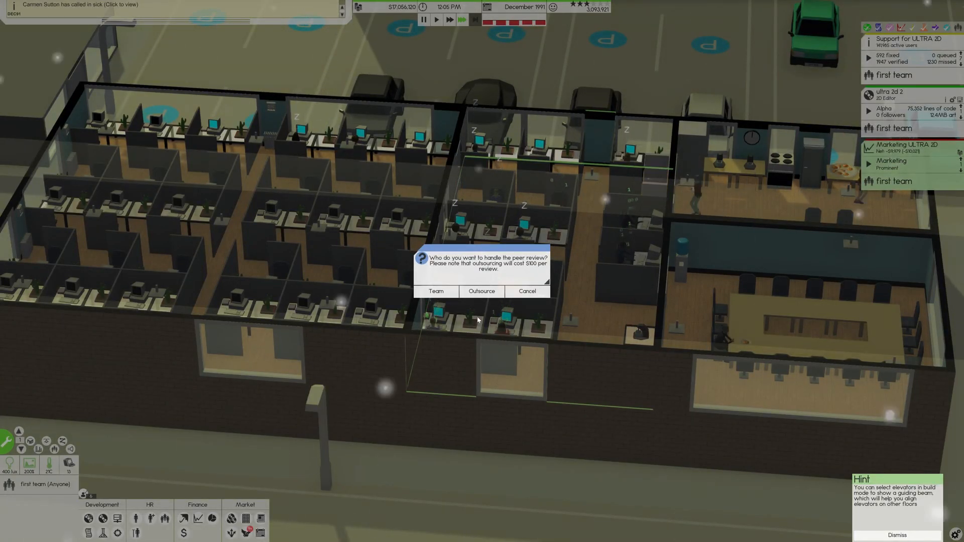
Have the team peer-review the build (80%, art good, code poor) and dismiss the results.
{"action": "left_click", "coordinate": [437, 292]}
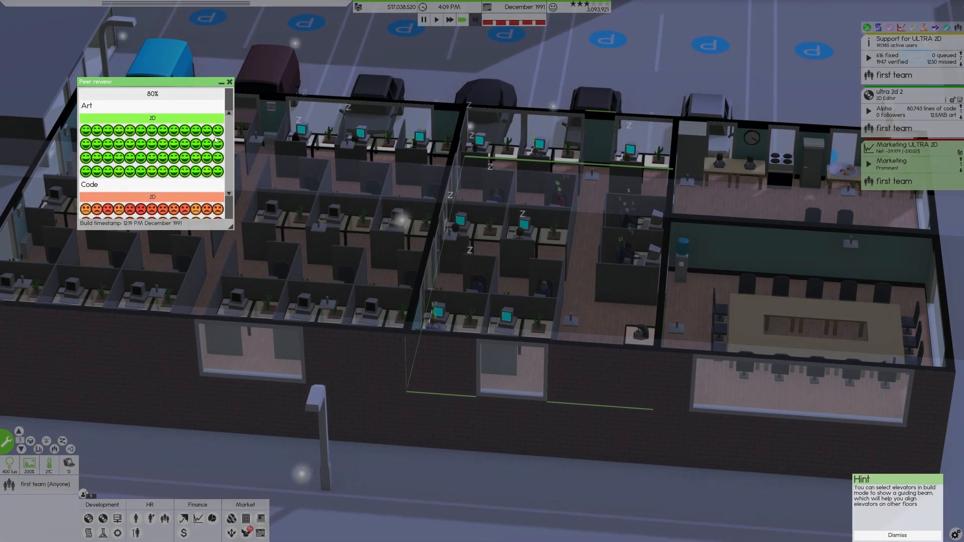
{"action": "left_click", "coordinate": [228, 81]}
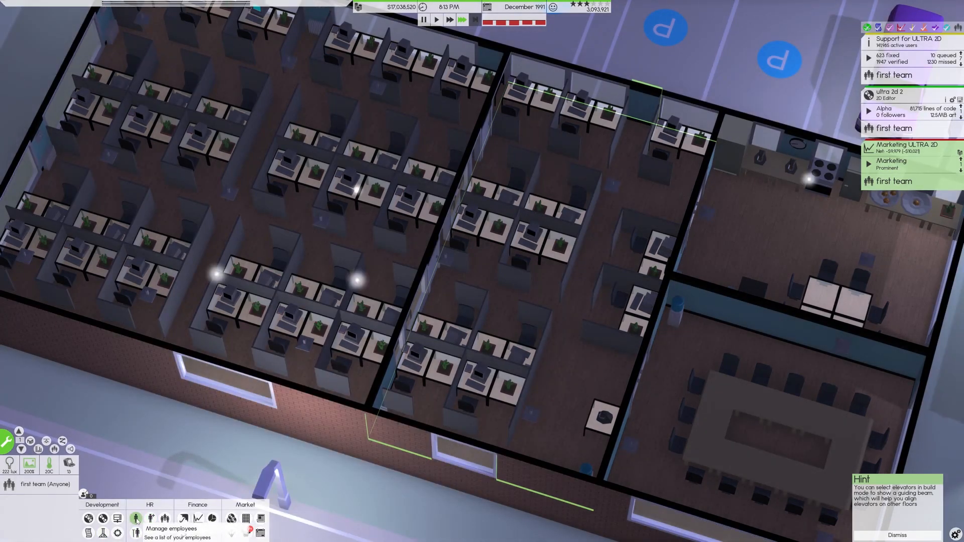
{"action": "left_click", "coordinate": [137, 530]}
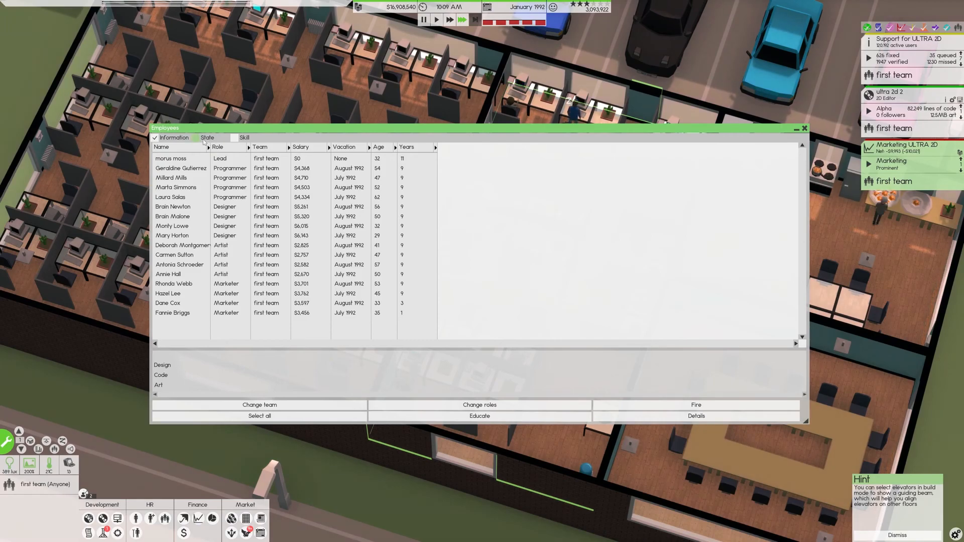
{"action": "left_click", "coordinate": [199, 138]}
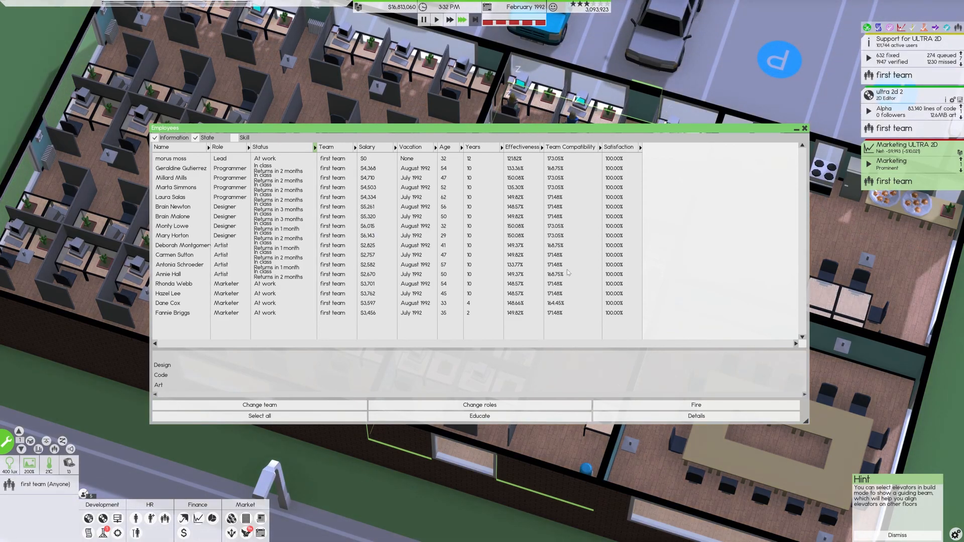
{"action": "left_click", "coordinate": [804, 128]}
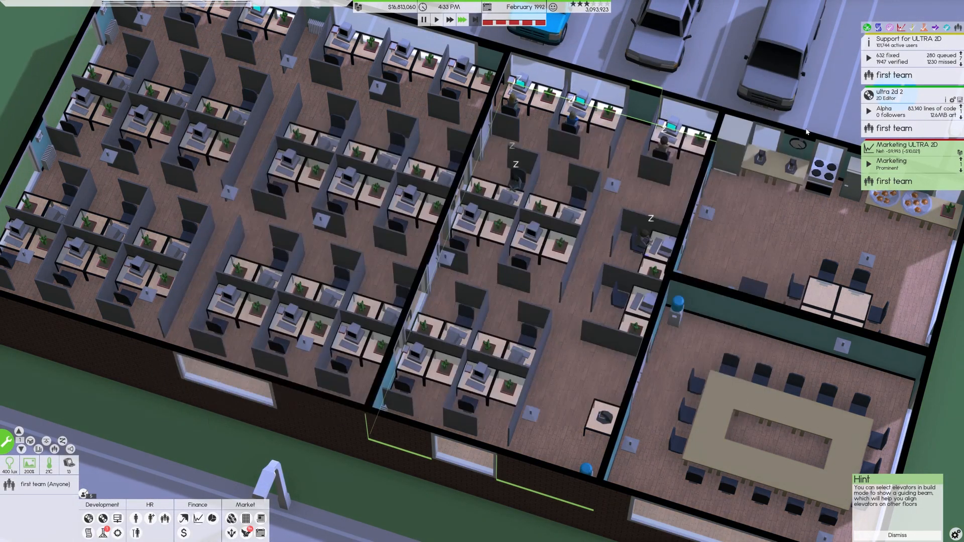